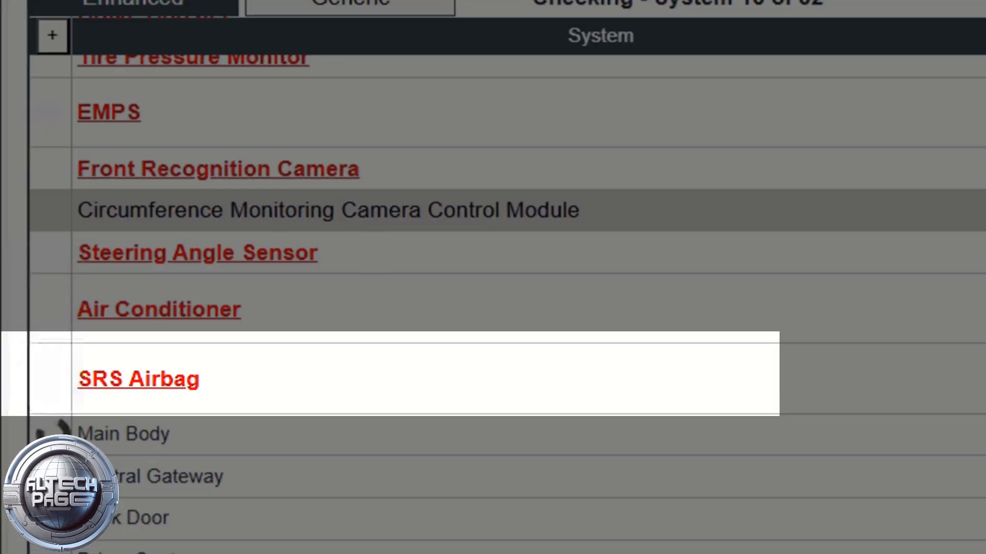
Step: Show the SRS Airbag data list with squib resistance readings and diagnosis results
scroll(right, 3)
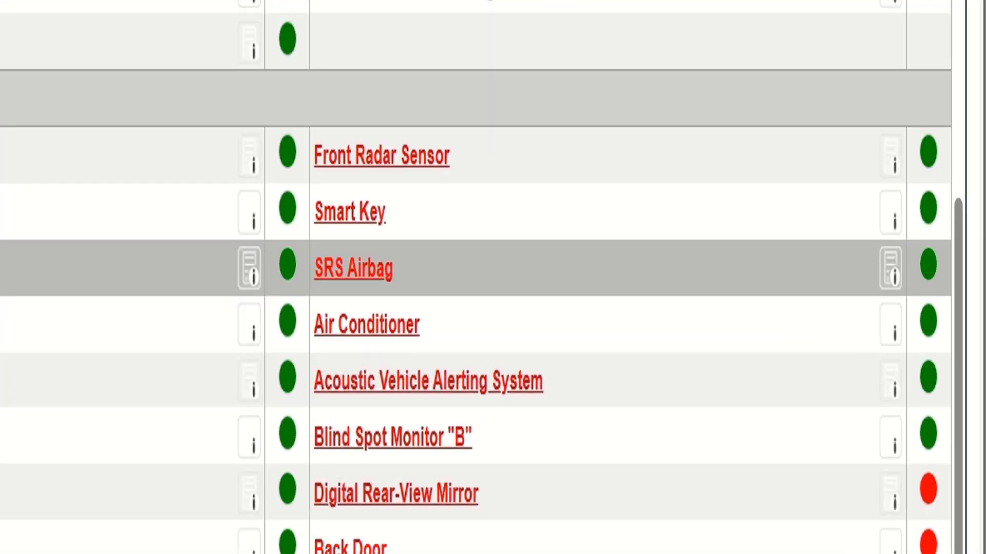
click(353, 268)
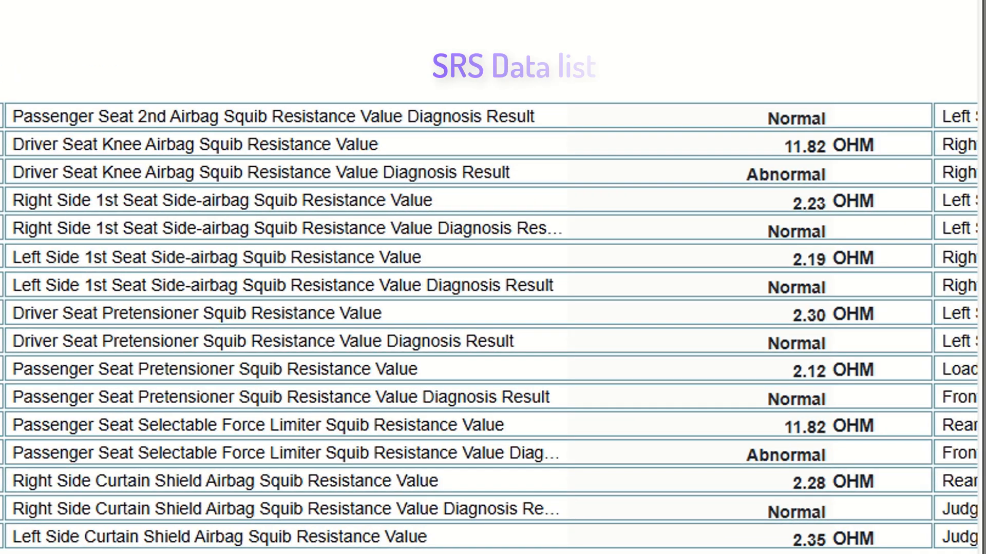
Step: Launch Software as a Part from the CONFIG Yes entry for part 8917F4768100
scroll(right, 3)
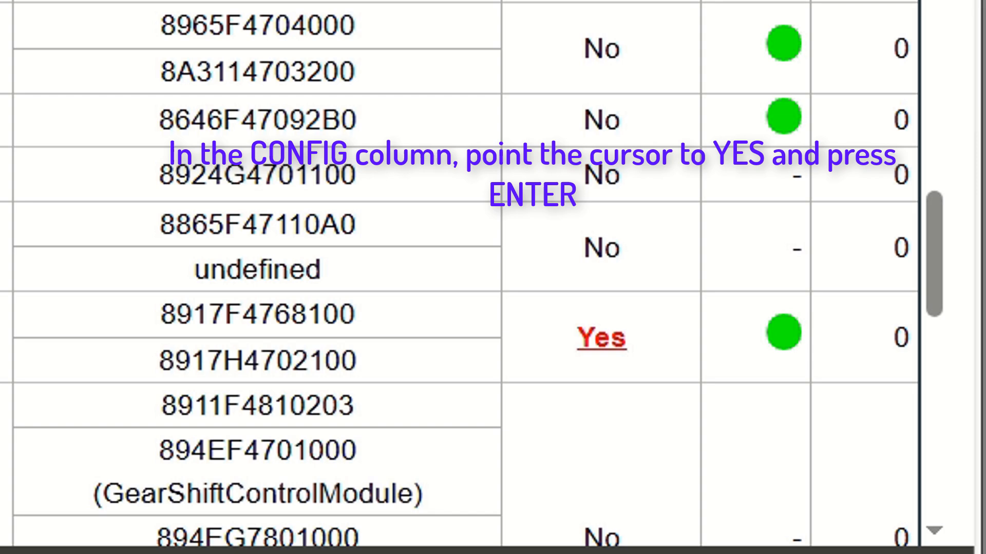
click(607, 335)
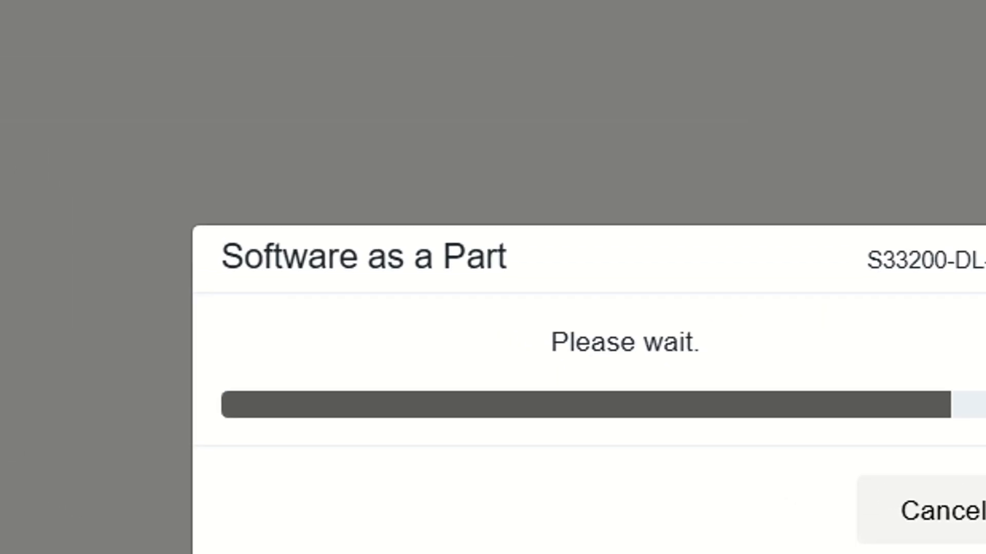